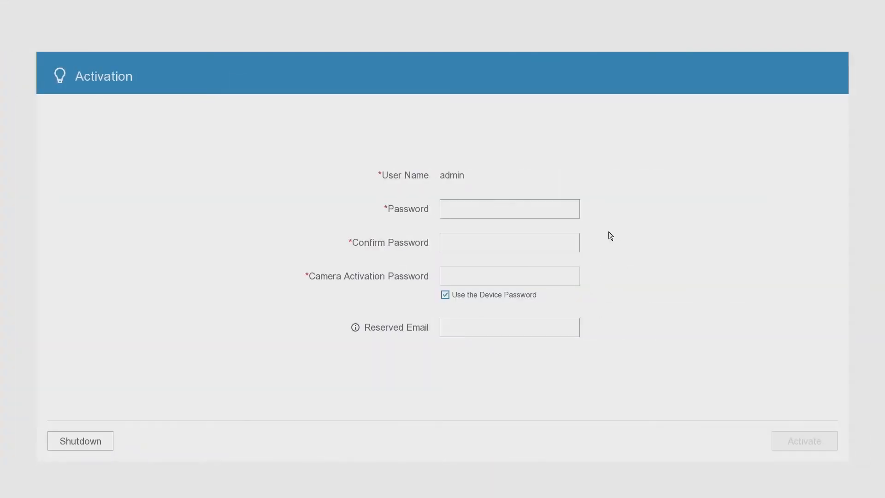
- Enter a strong admin password and its confirmation, revealing both to compare
left_click(508, 209)
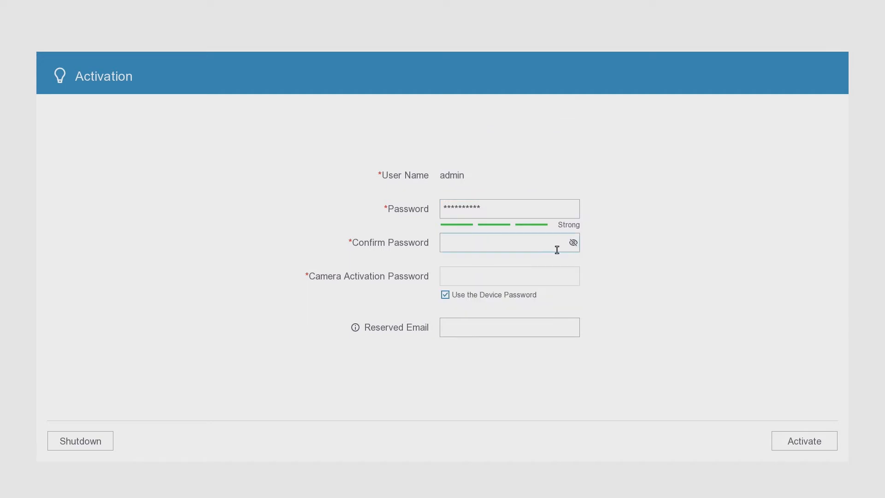
left_click(508, 242)
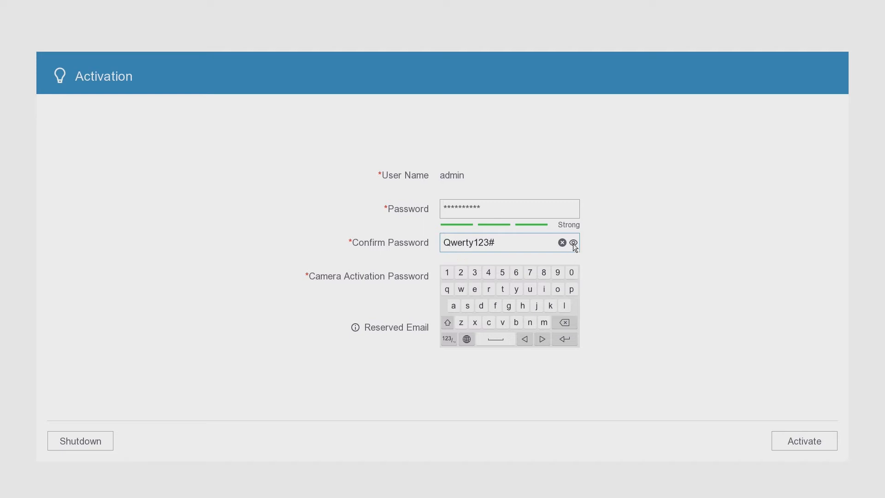
left_click(508, 209)
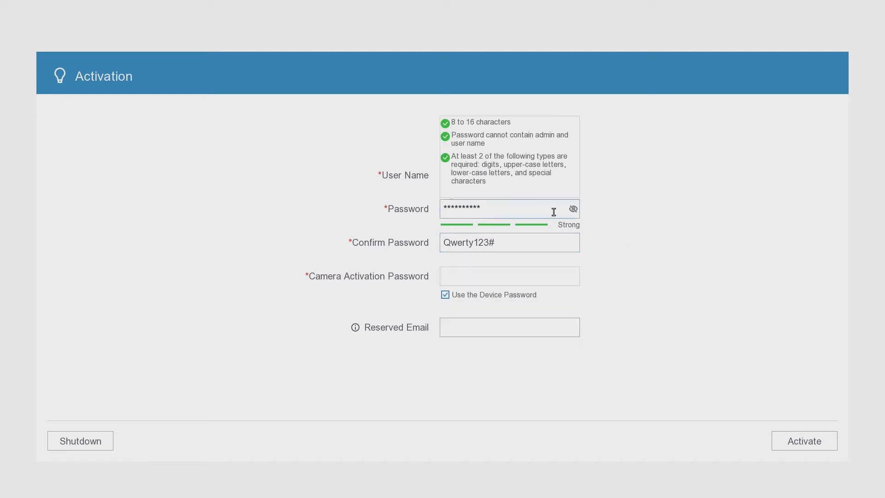
left_click(573, 208)
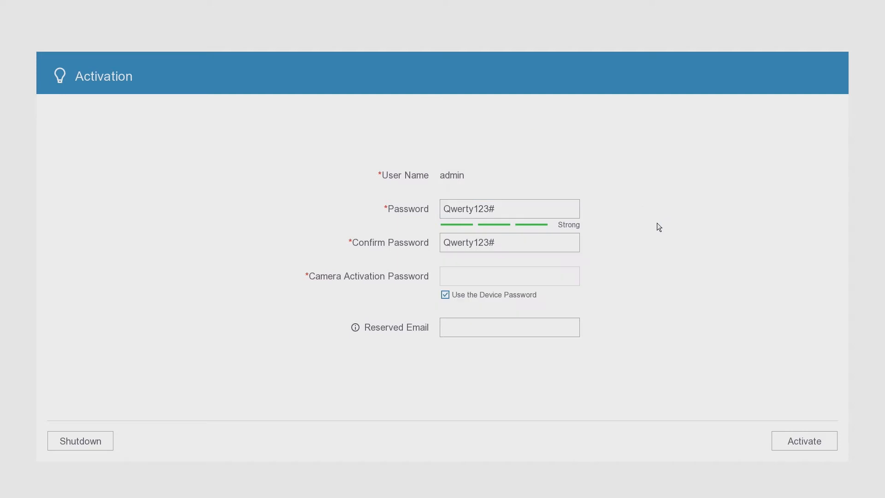
- Keep 'Use the Device Password' ticked, leave Reserved Email blank, and activate the recorder
left_click(445, 294)
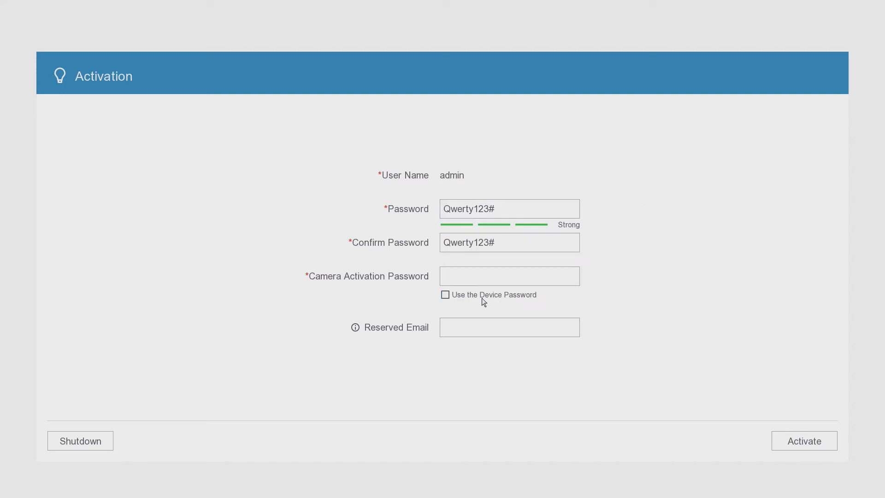
left_click(445, 294)
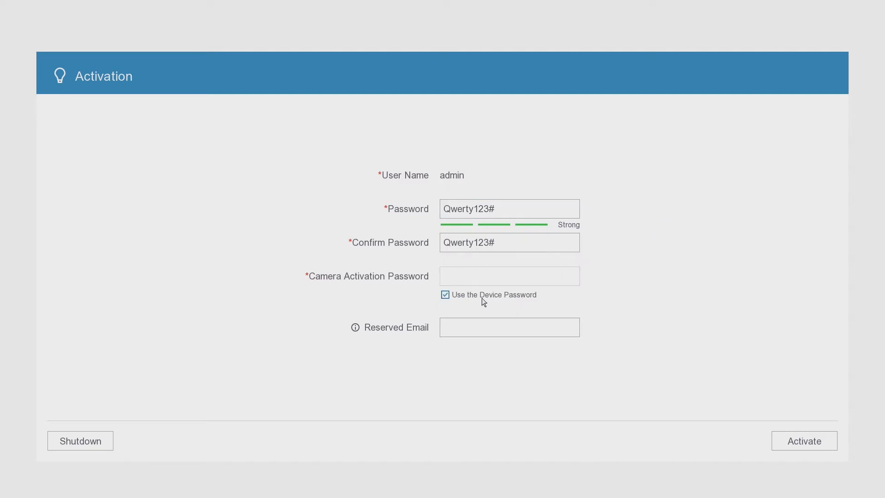
left_click(508, 328)
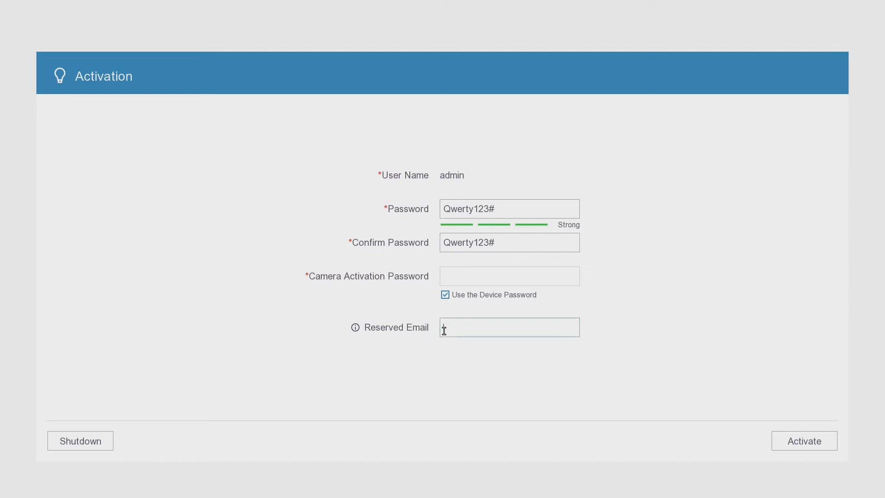
left_click(507, 327)
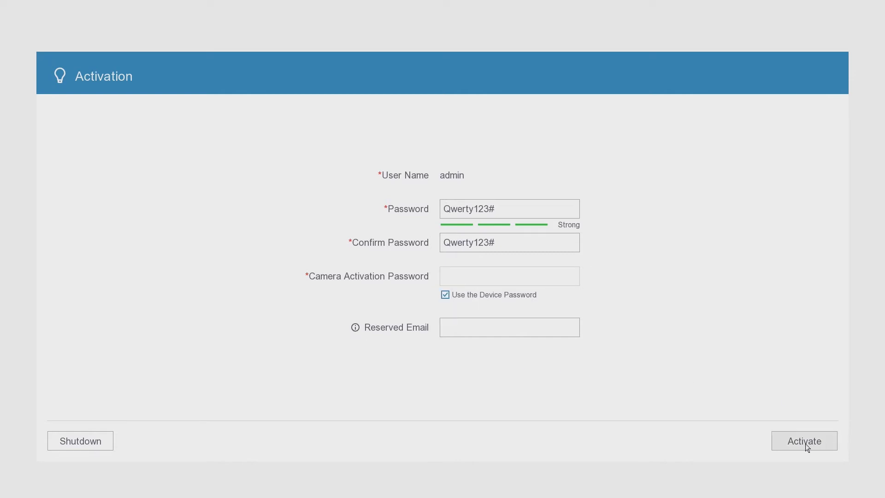
left_click(803, 441)
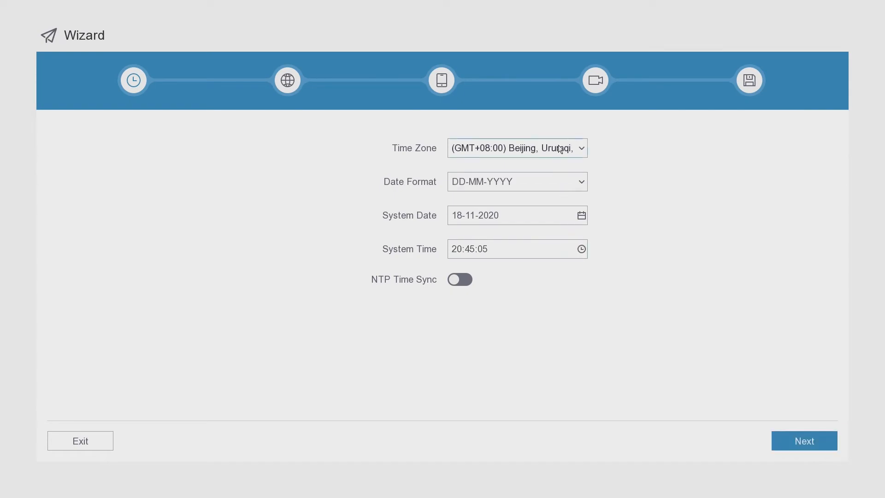
- Choose the (GMT+10:00) Melbourne, Sydney, Canberra, Hobart, Brisbane time zone and continue
left_click(515, 148)
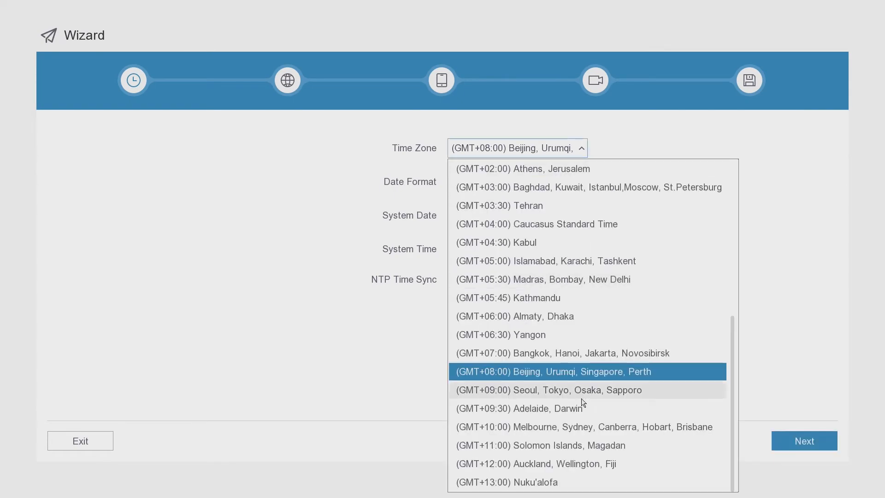
left_click(583, 427)
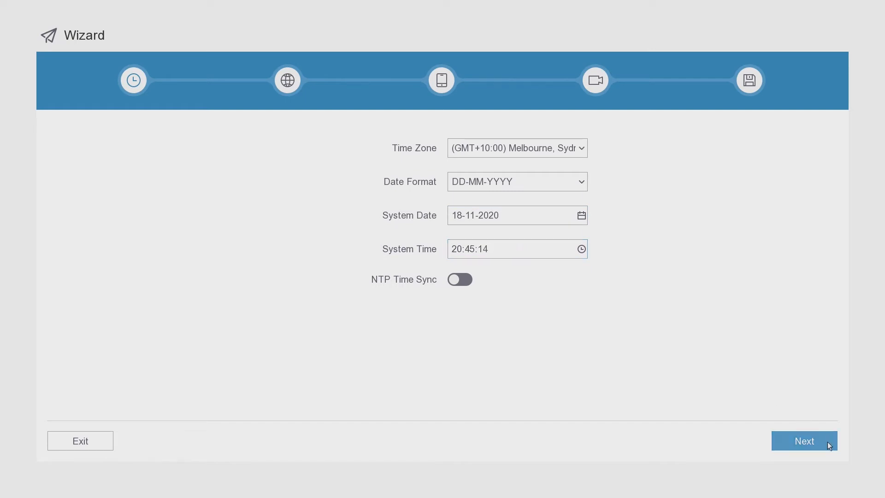
left_click(803, 441)
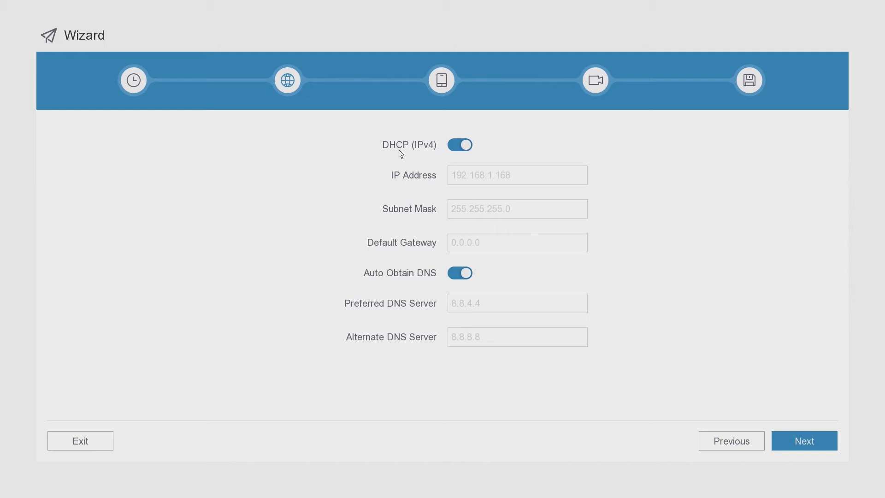
mouse_move(477, 319)
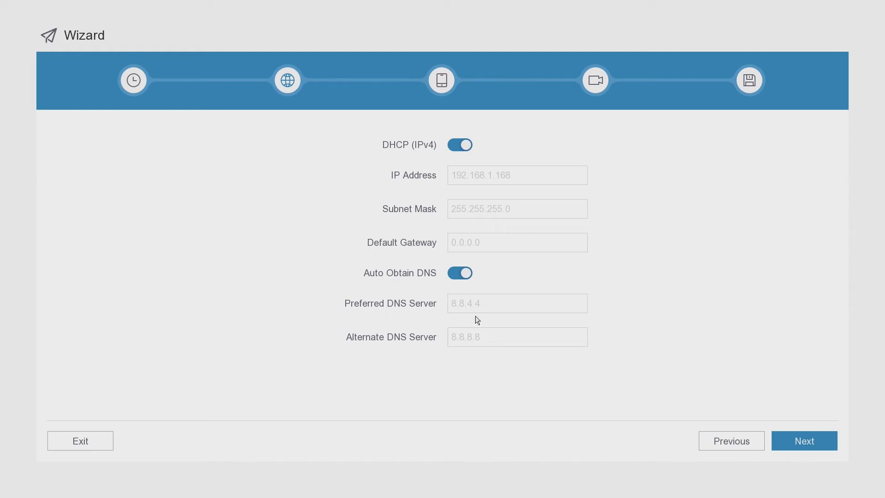
mouse_move(478, 353)
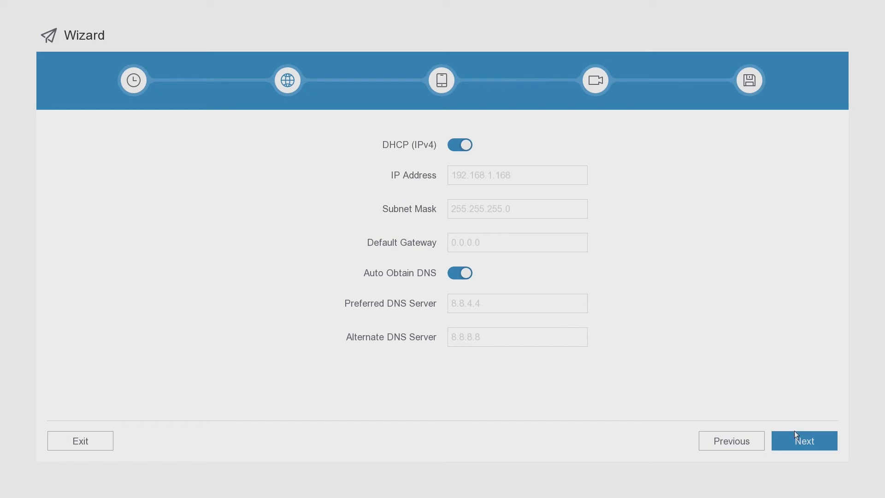
left_click(803, 441)
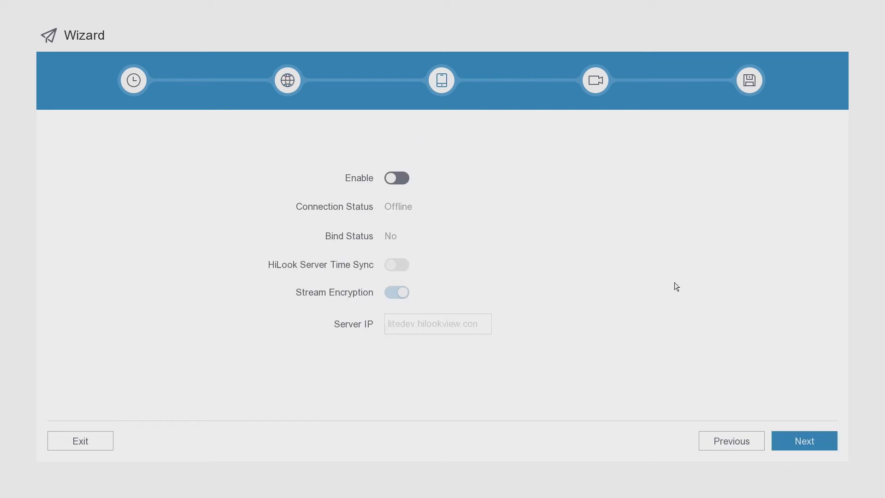
mouse_move(421, 226)
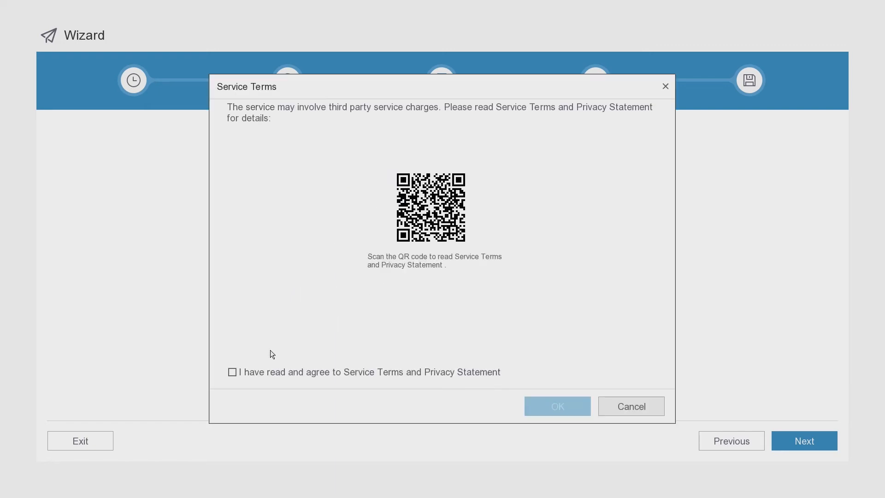
left_click(232, 371)
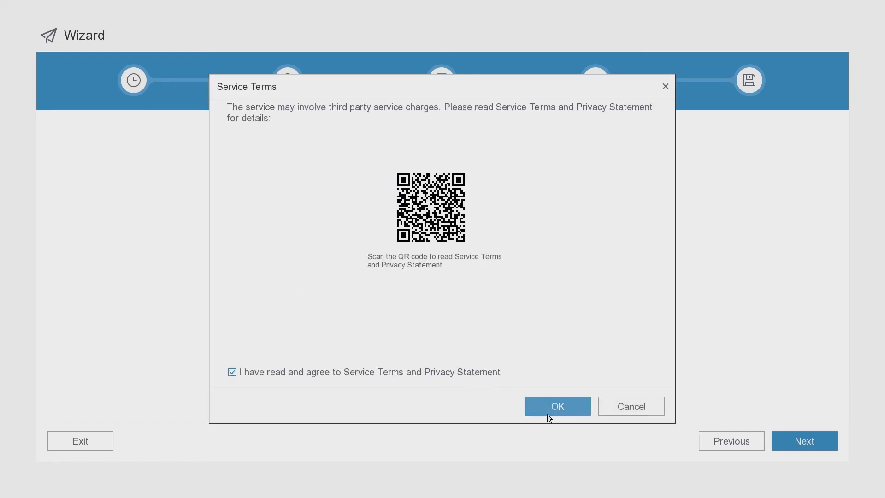
left_click(557, 405)
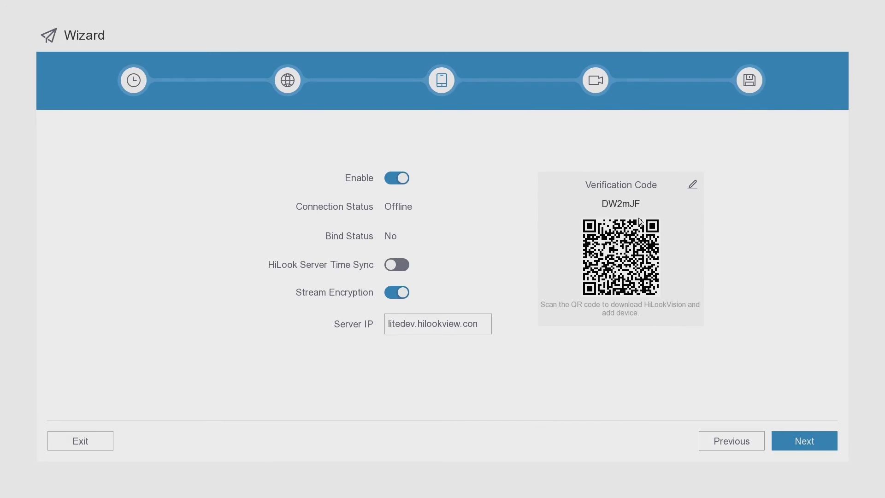
mouse_move(640, 207)
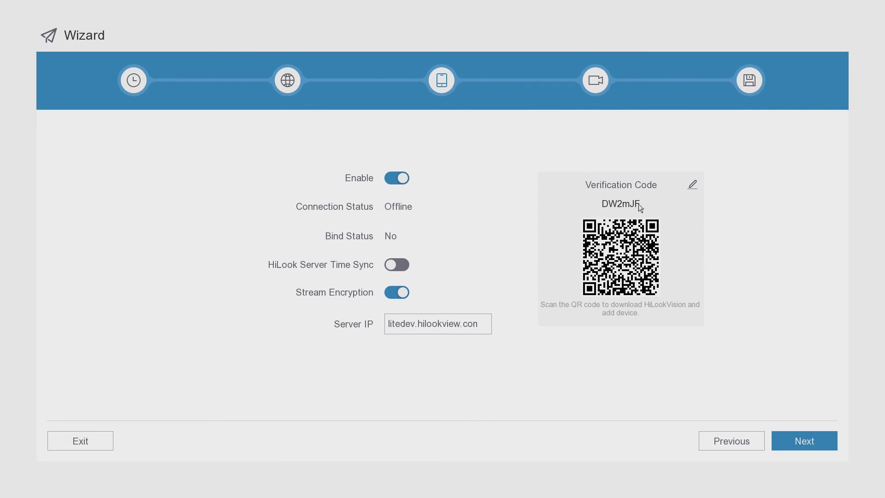
mouse_move(568, 317)
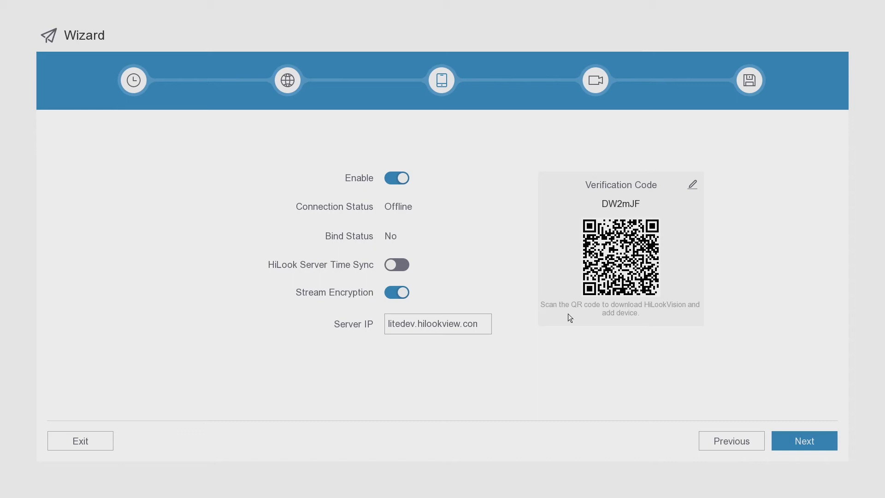
mouse_move(671, 318)
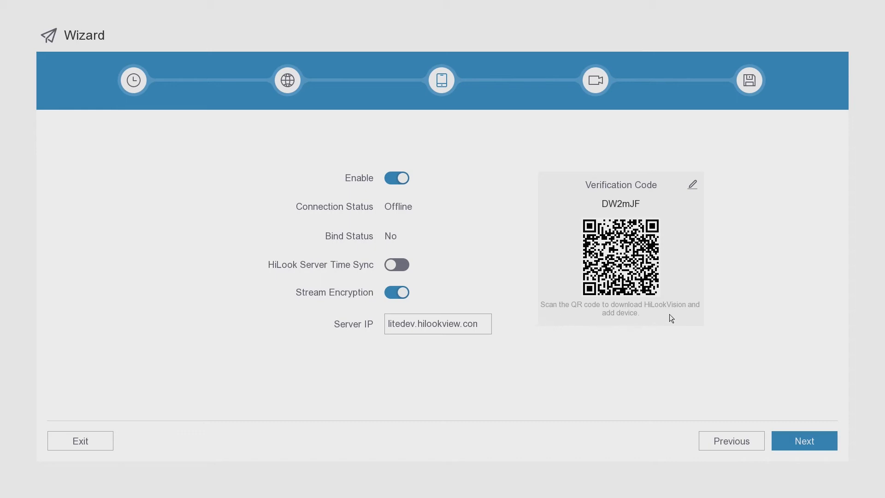
mouse_move(650, 328)
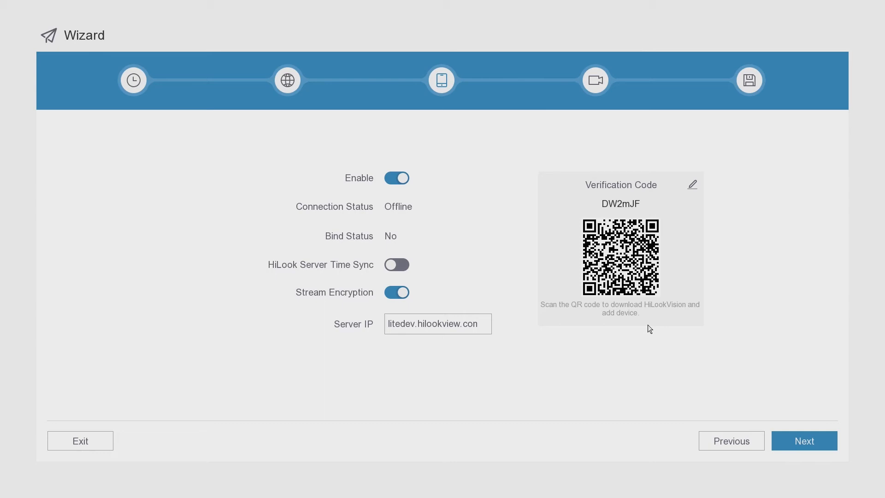
left_click(692, 184)
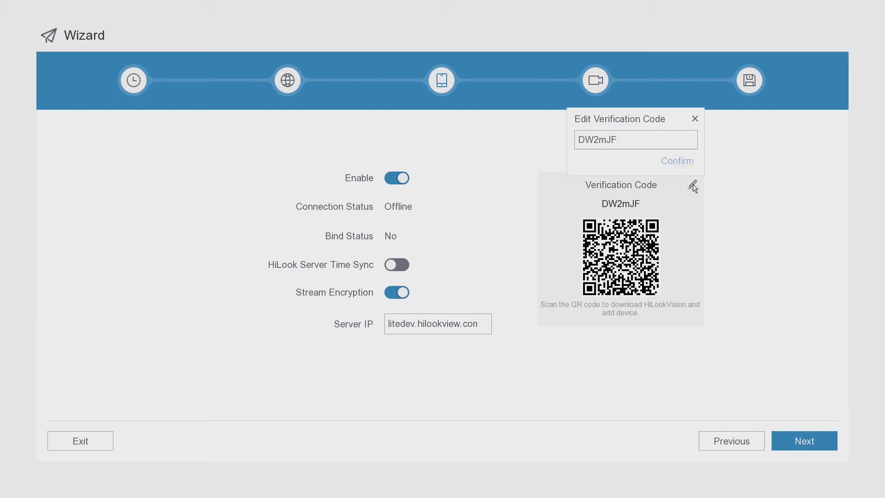
left_click(635, 139)
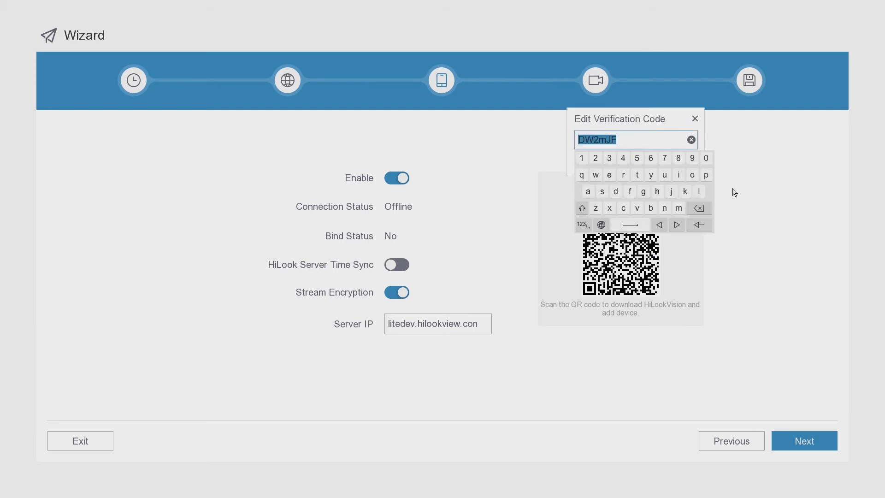
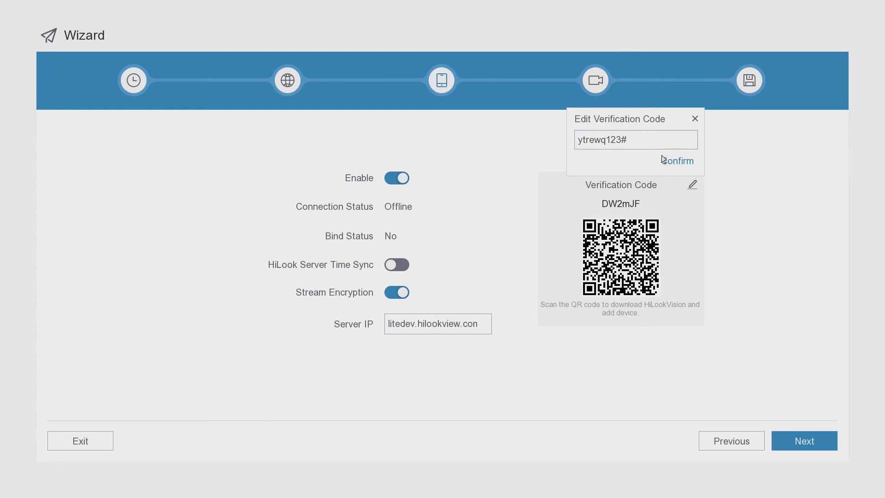
left_click(680, 160)
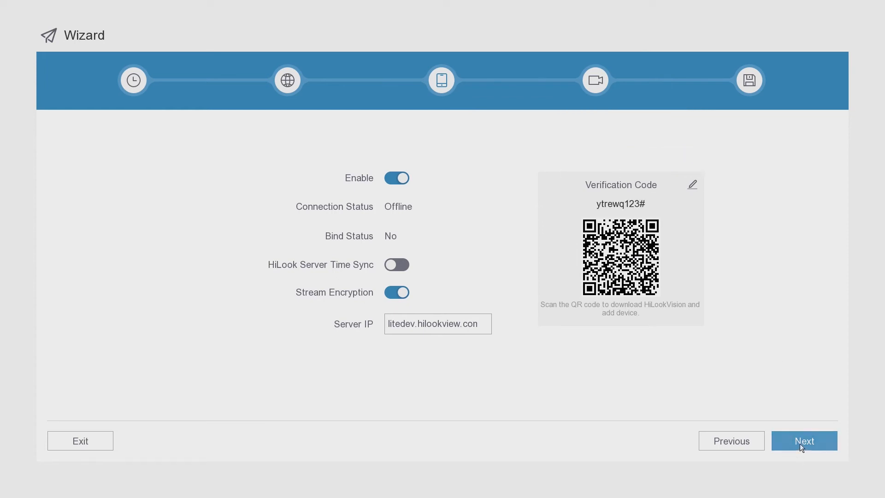
left_click(804, 440)
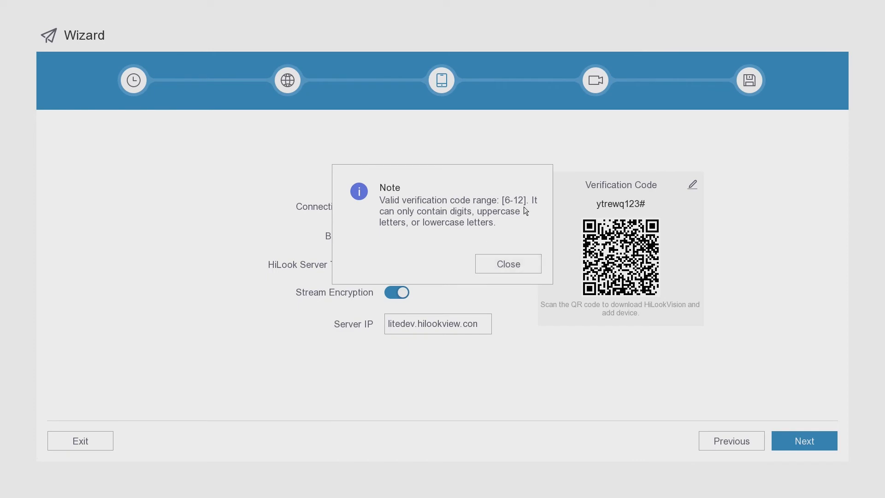
mouse_move(452, 233)
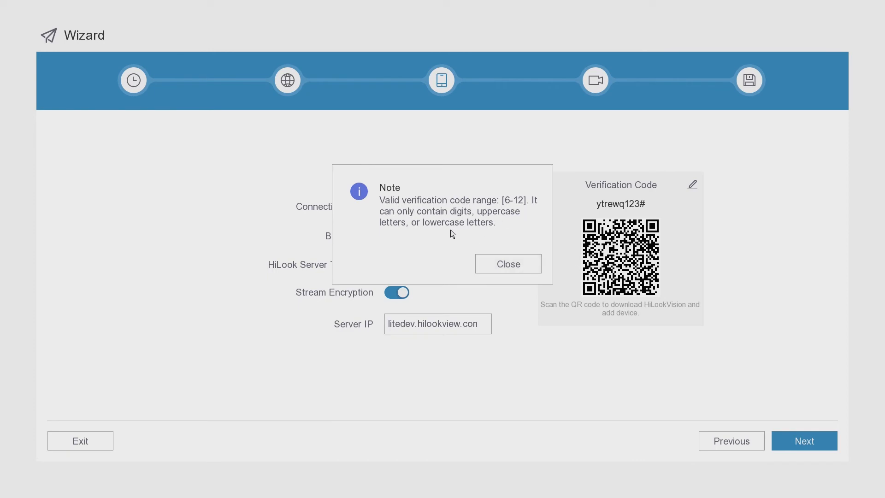
left_click(506, 264)
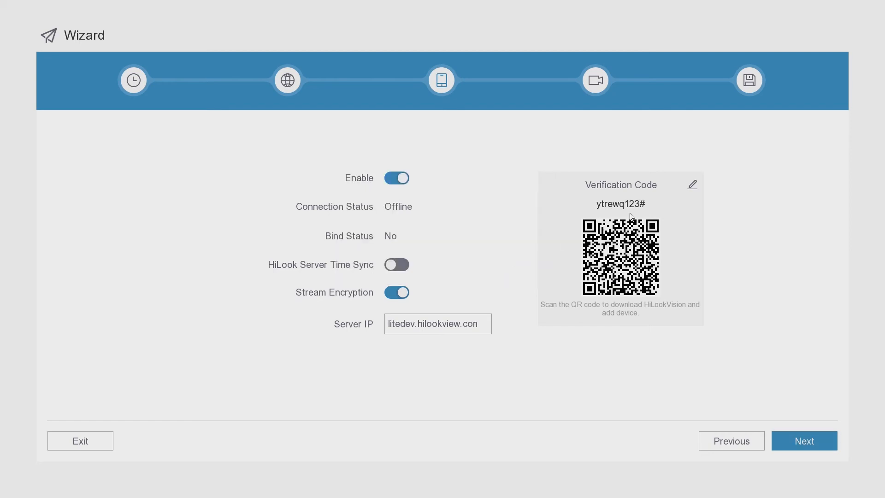
left_click(692, 184)
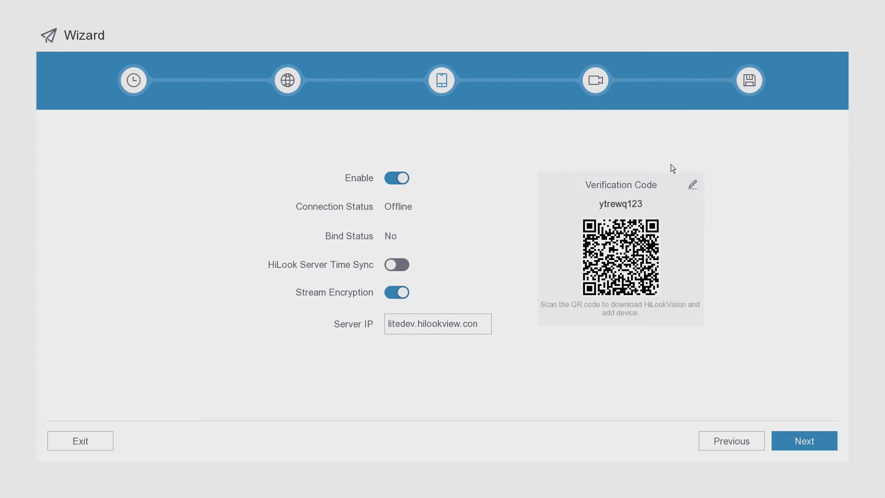
- Pass the camera list, select the 2794.52GB HDD and initialize it, accepting data erasure
left_click(804, 440)
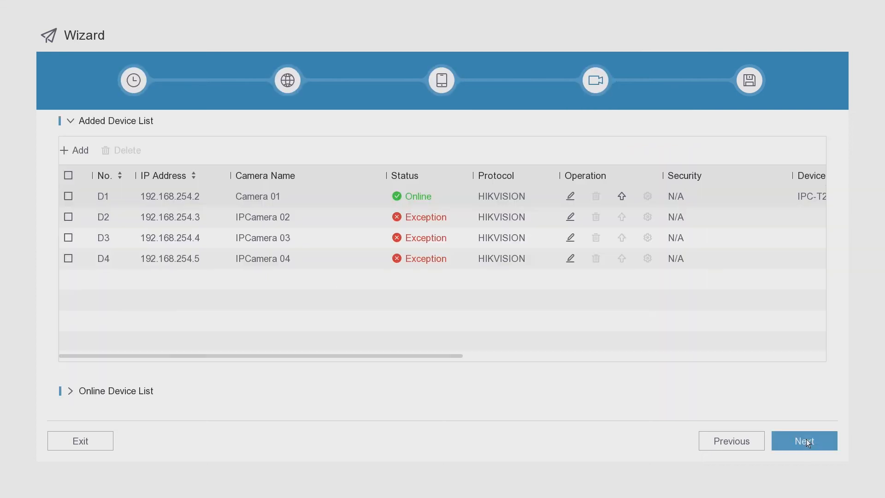
mouse_move(134, 207)
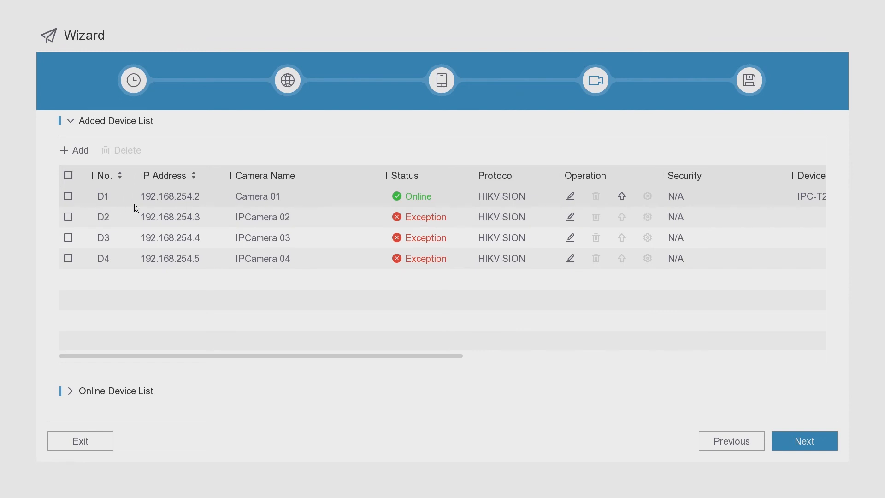
mouse_move(725, 202)
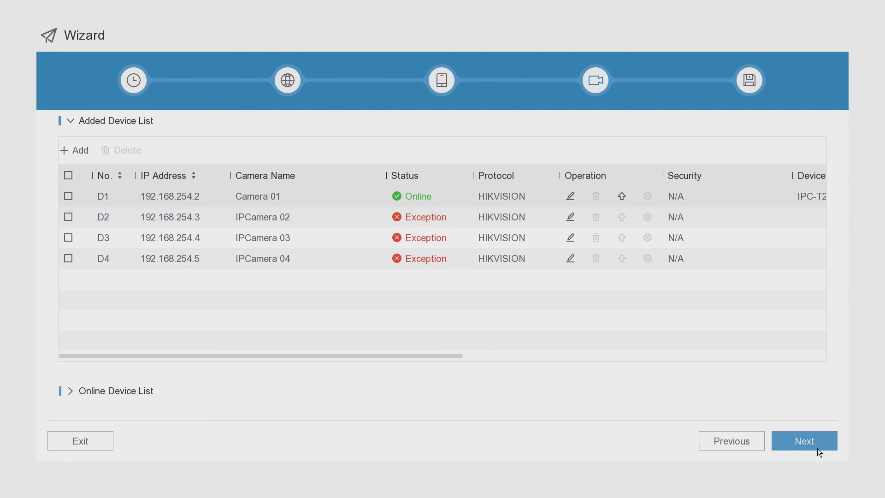
left_click(804, 441)
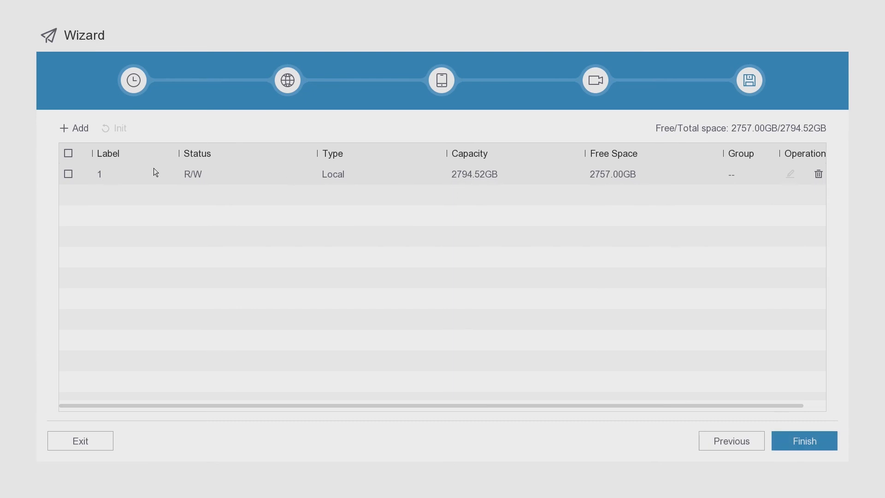
mouse_move(557, 218)
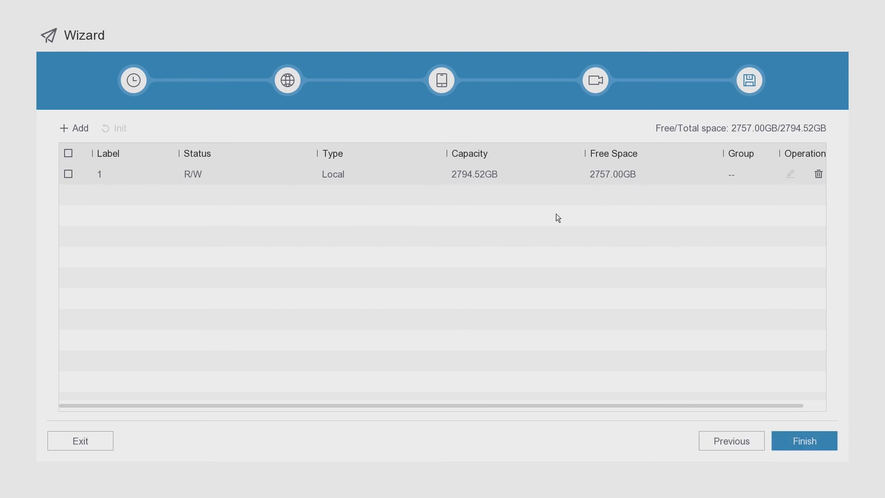
left_click(69, 174)
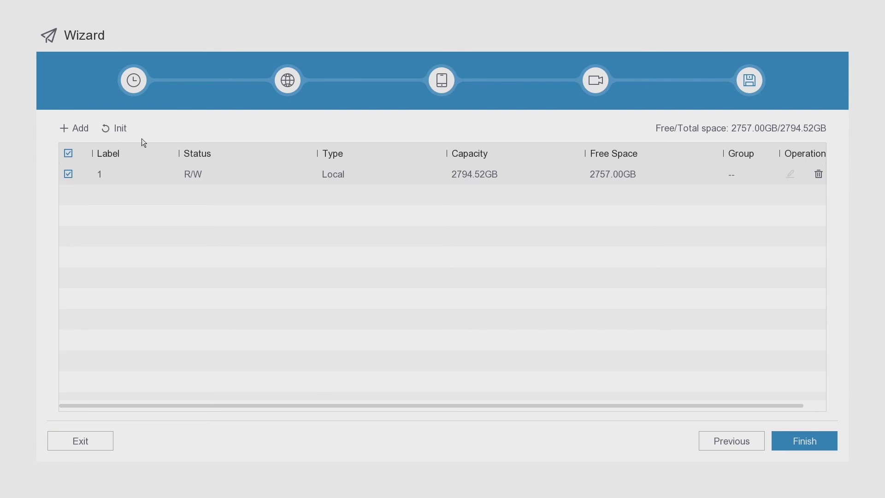
left_click(113, 128)
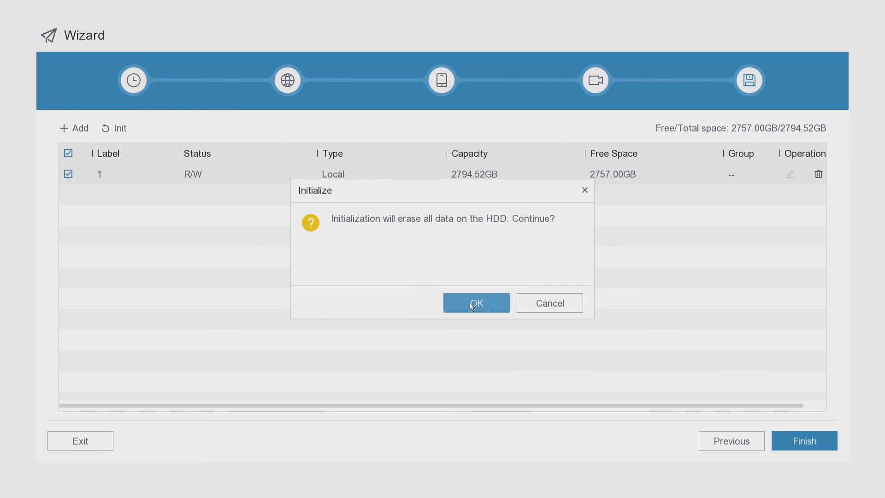
left_click(475, 302)
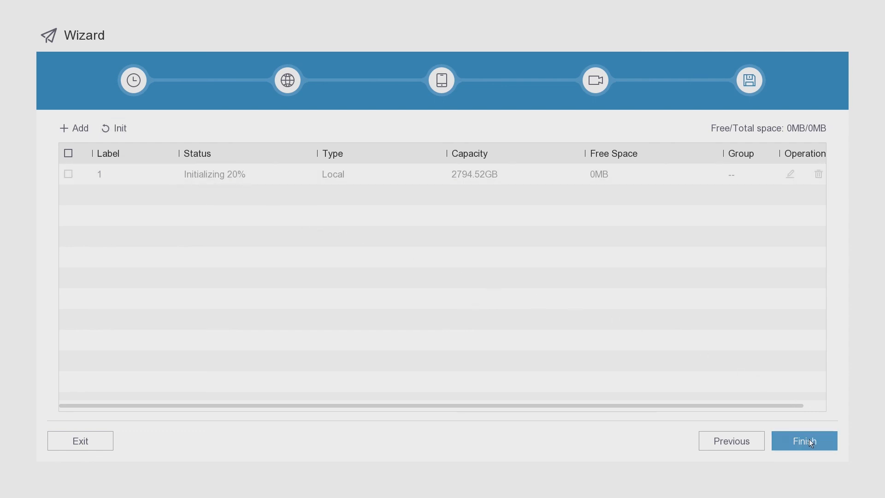
- Finish the wizard to show the four-channel live view with Camera 01's feed
left_click(804, 441)
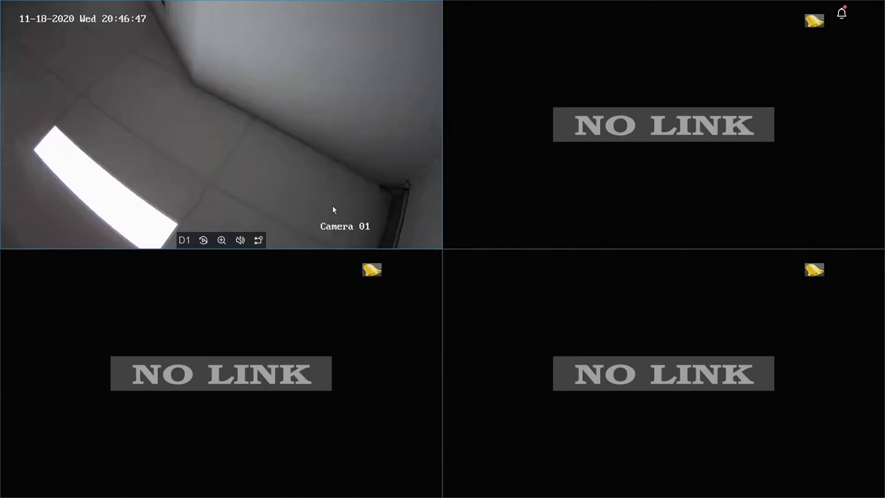